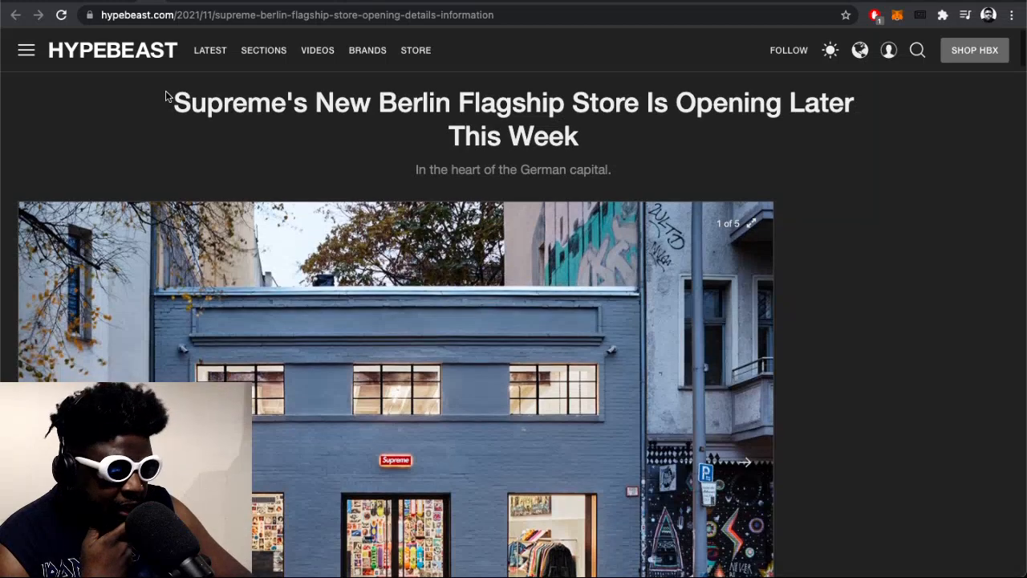
Step: Scroll the Supreme Berlin article until the gallery's first storefront image is fully visible
scroll("down", 3)
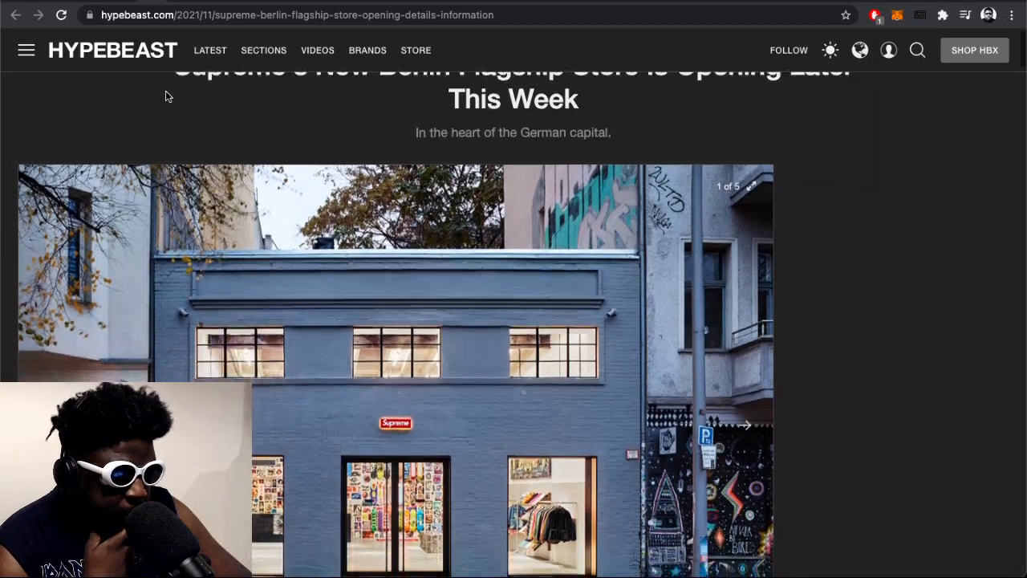
scroll("down", 3)
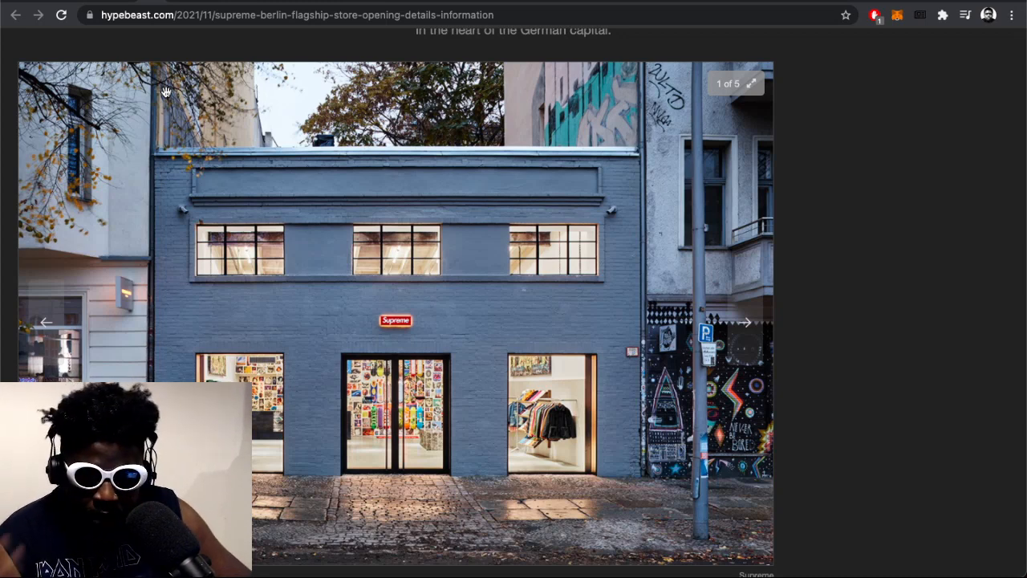
scroll("down", 3)
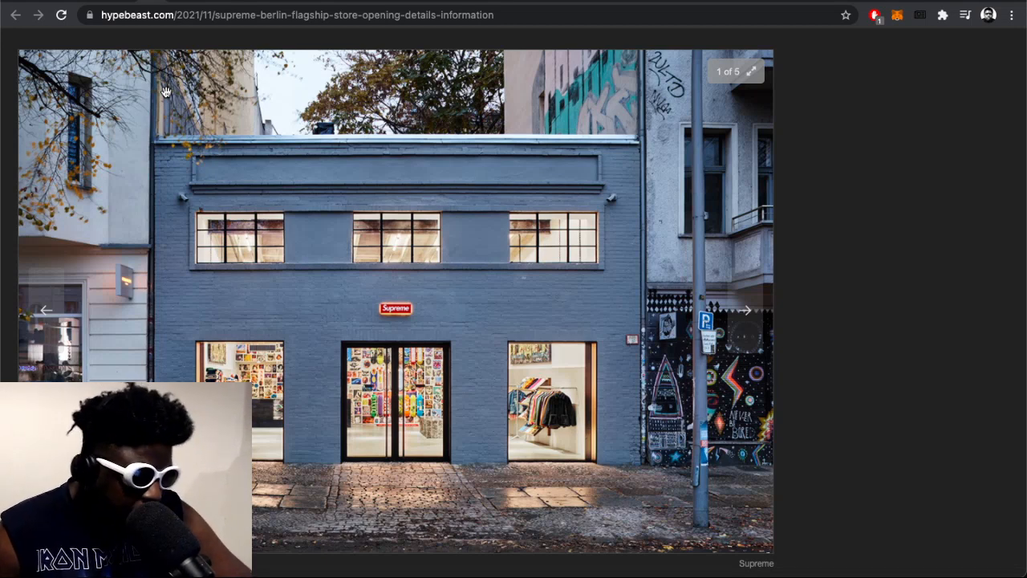
scroll("down", 3)
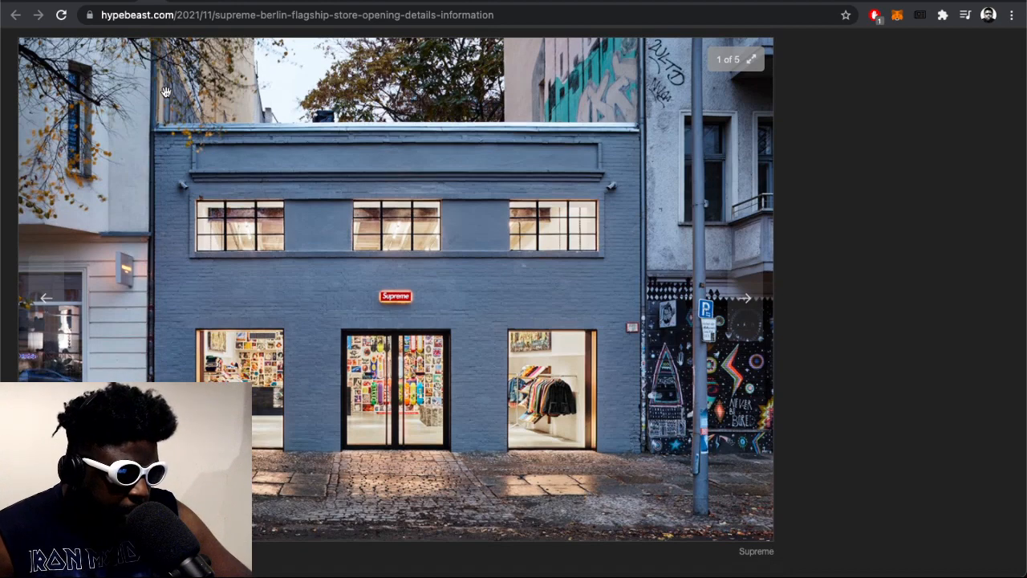
scroll("up", 3)
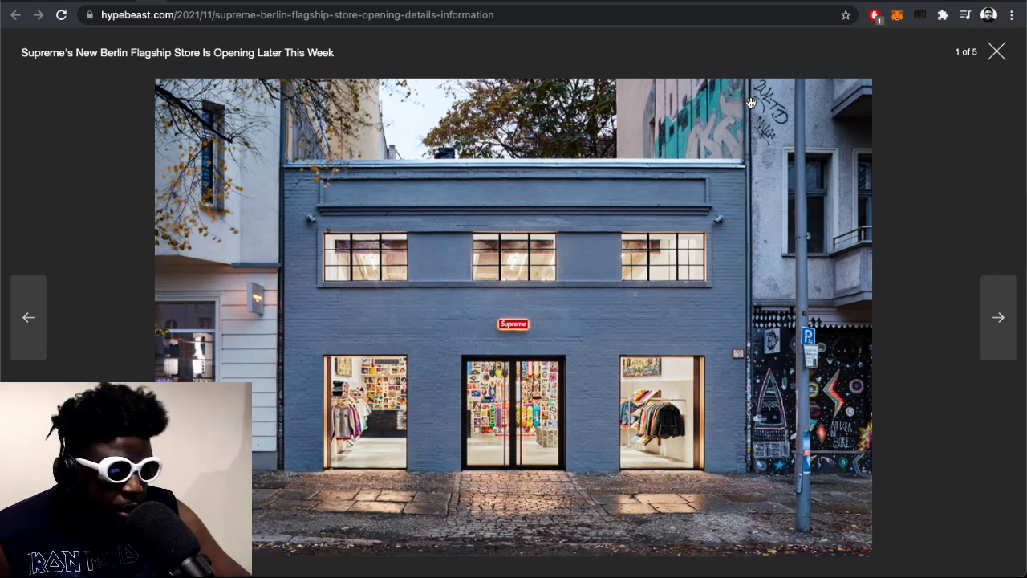
mouse_move(1009, 243)
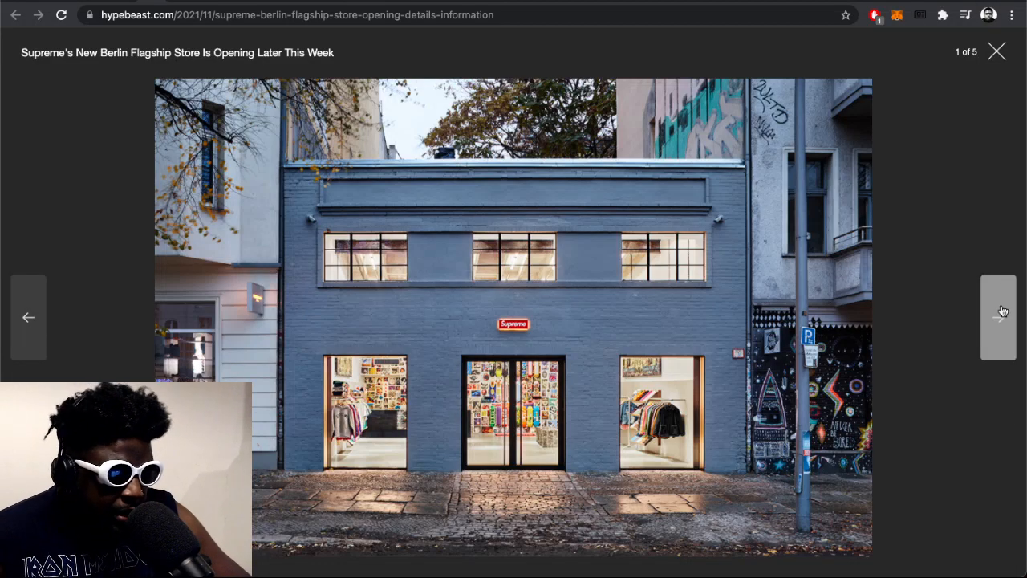
left_click(998, 317)
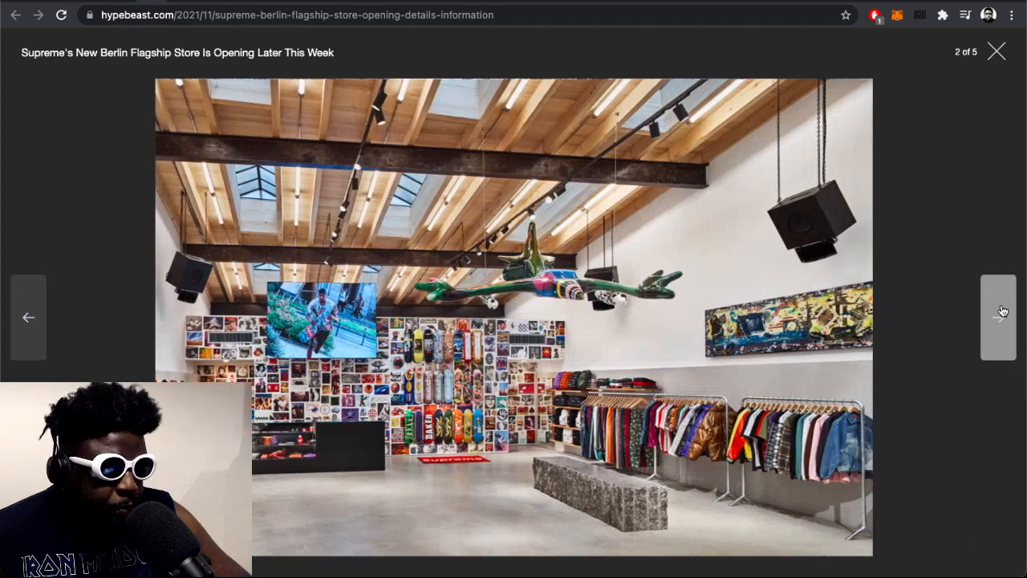
left_click(998, 316)
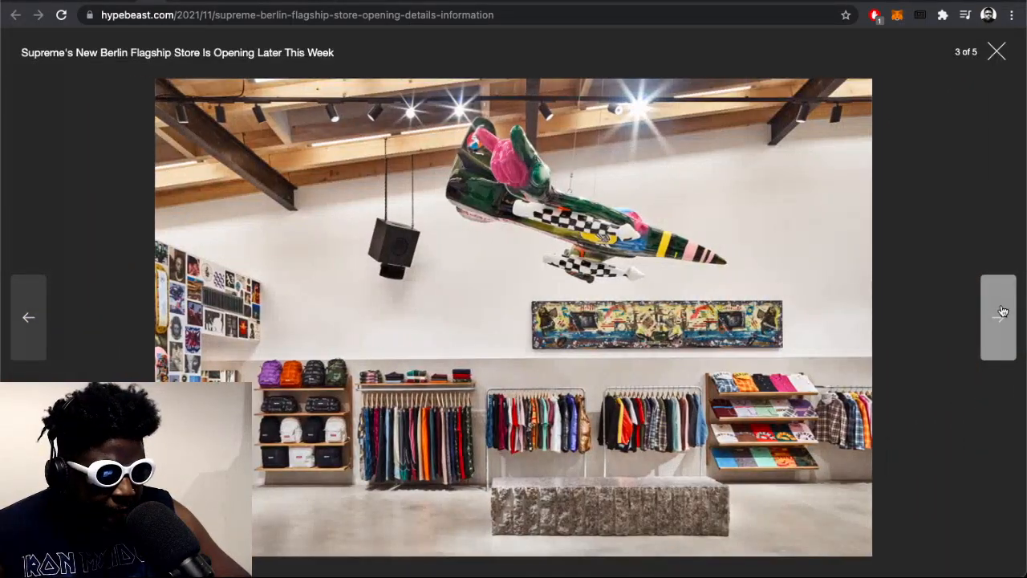
left_click(999, 317)
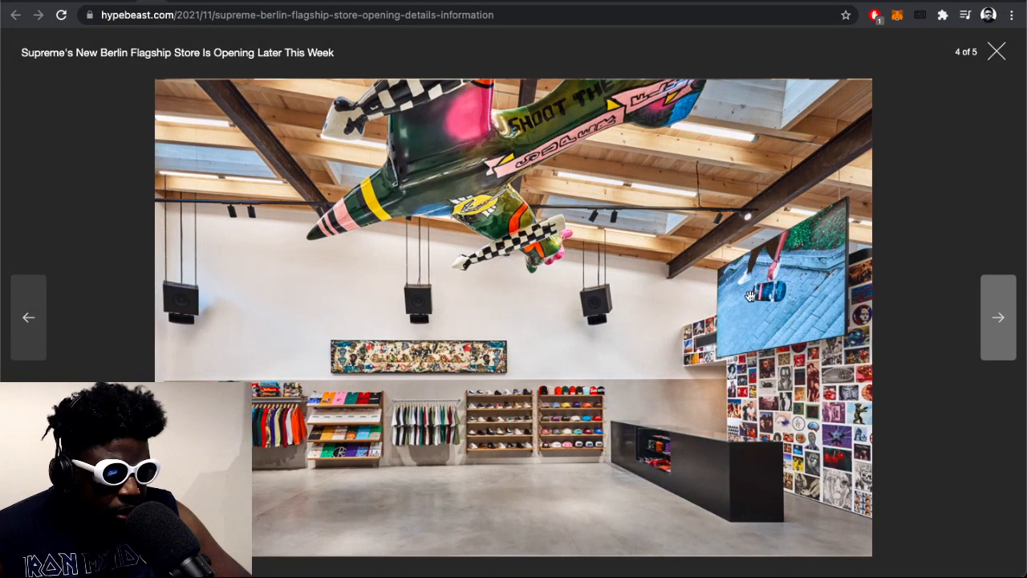
left_click(28, 317)
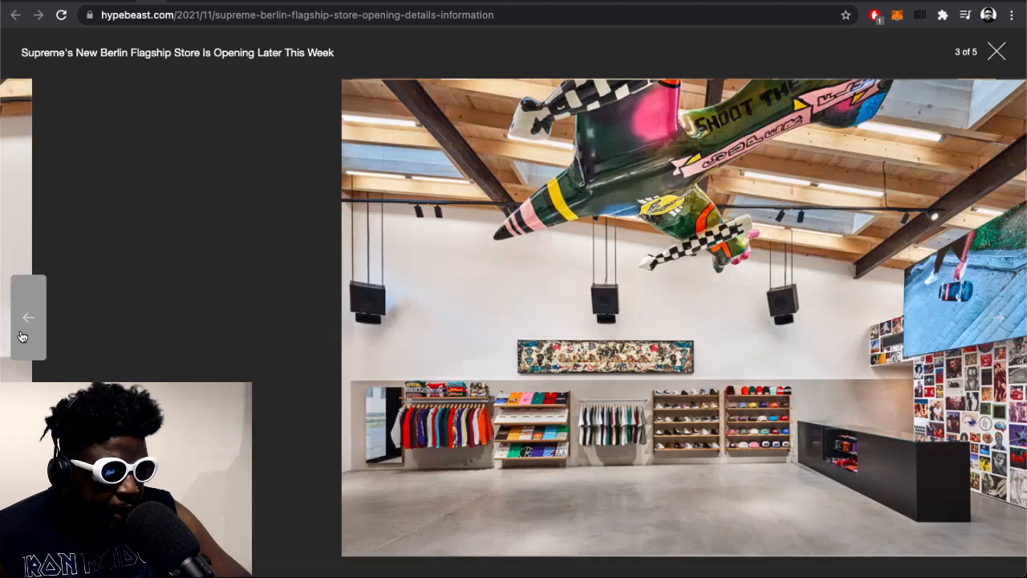
left_click(28, 317)
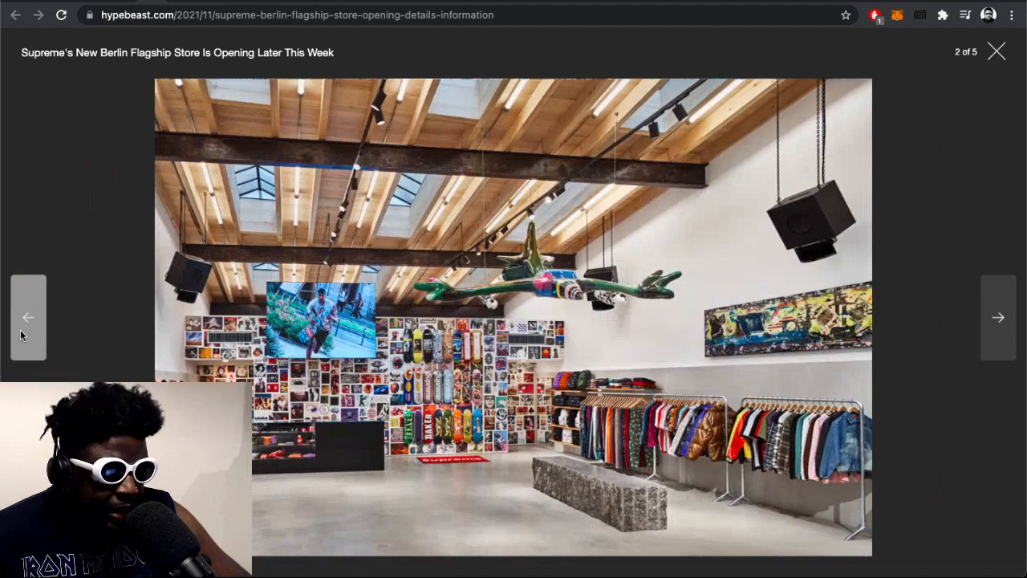
left_click(28, 317)
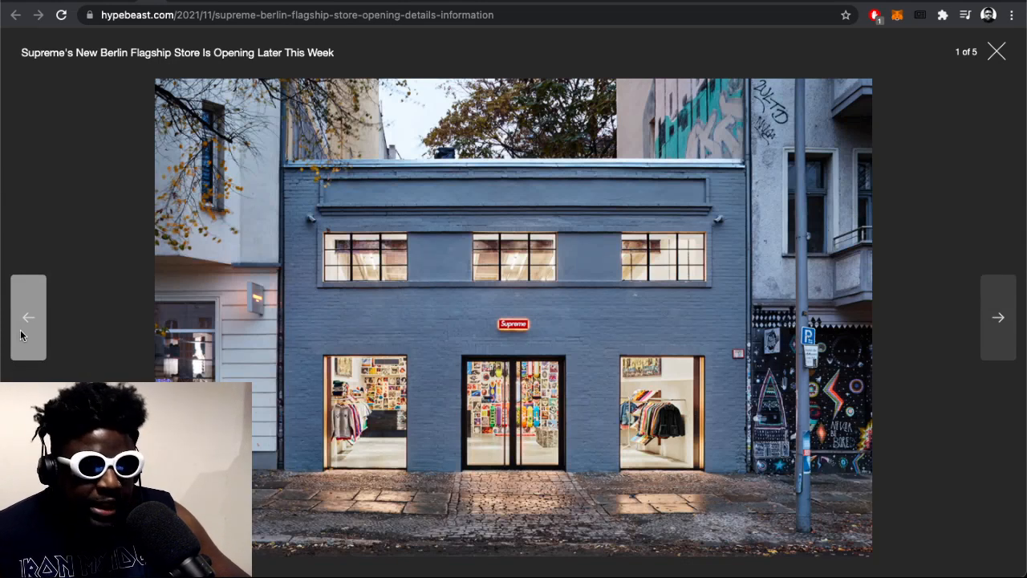
Step: Advance the gallery to slide 3 of 5, the interior with the hanging plane sculpture
left_click(997, 317)
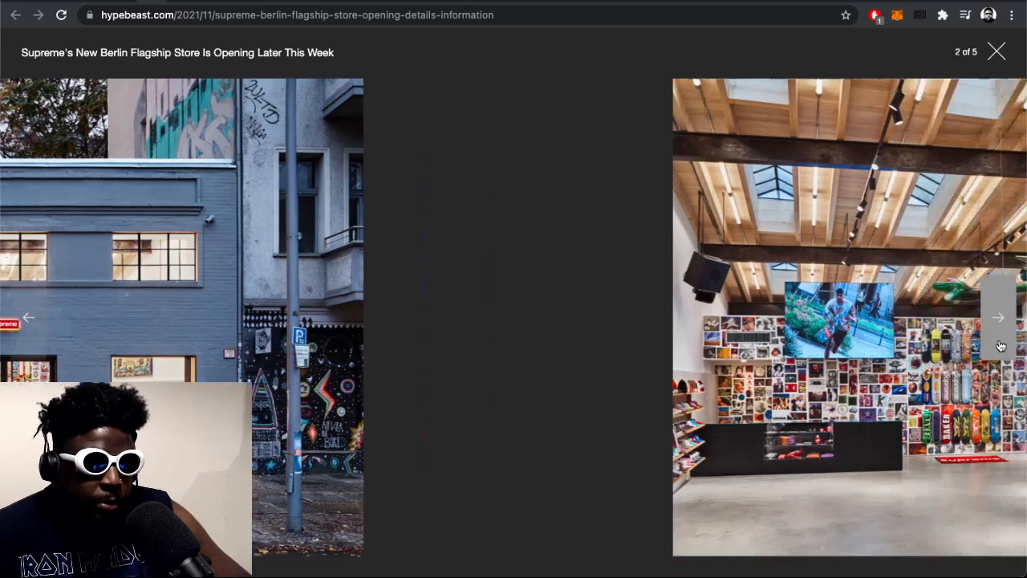
left_click(999, 317)
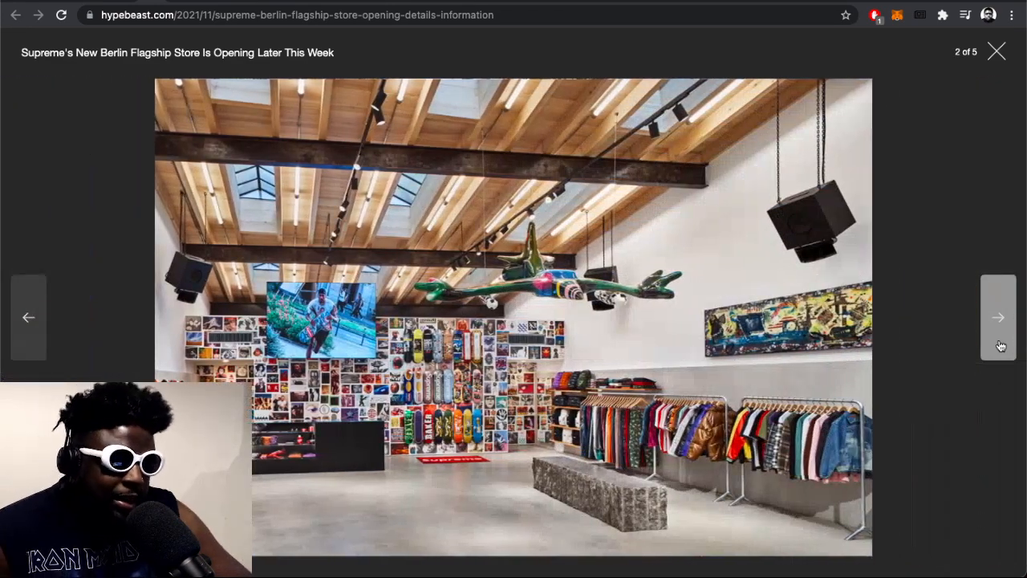
left_click(998, 317)
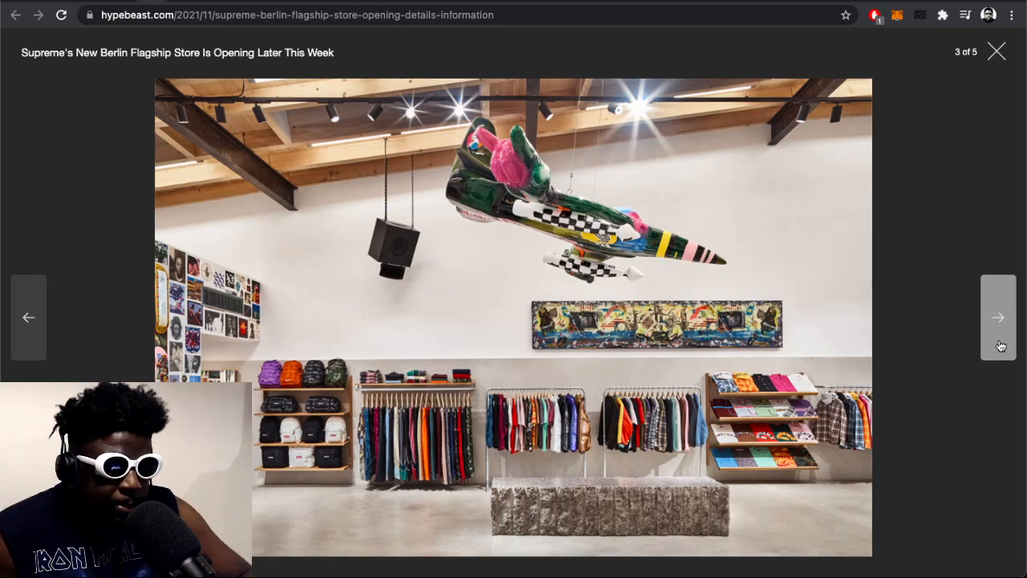
Step: Go back to the first storefront photo, then forward again to the second
left_click(28, 317)
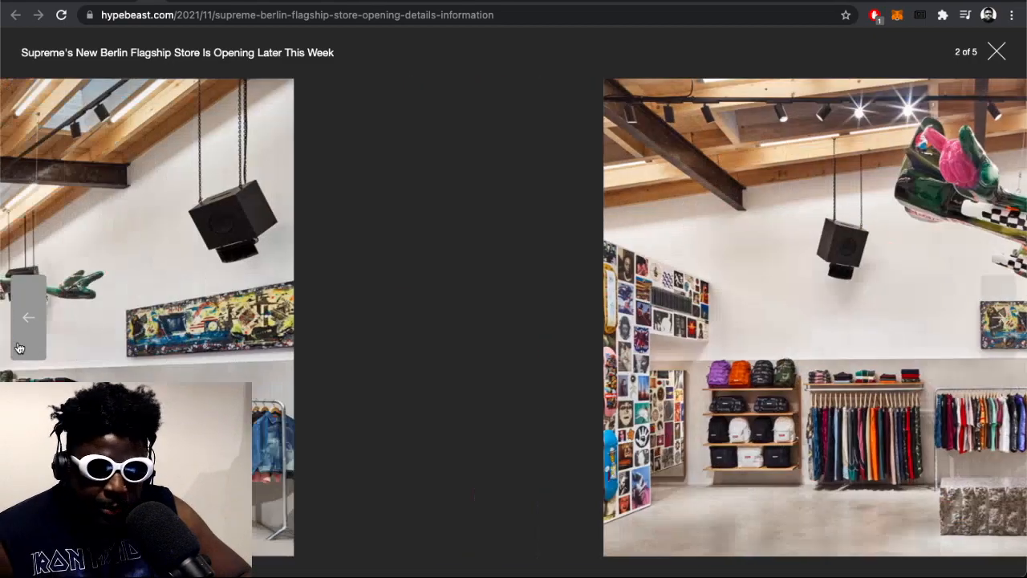
left_click(28, 317)
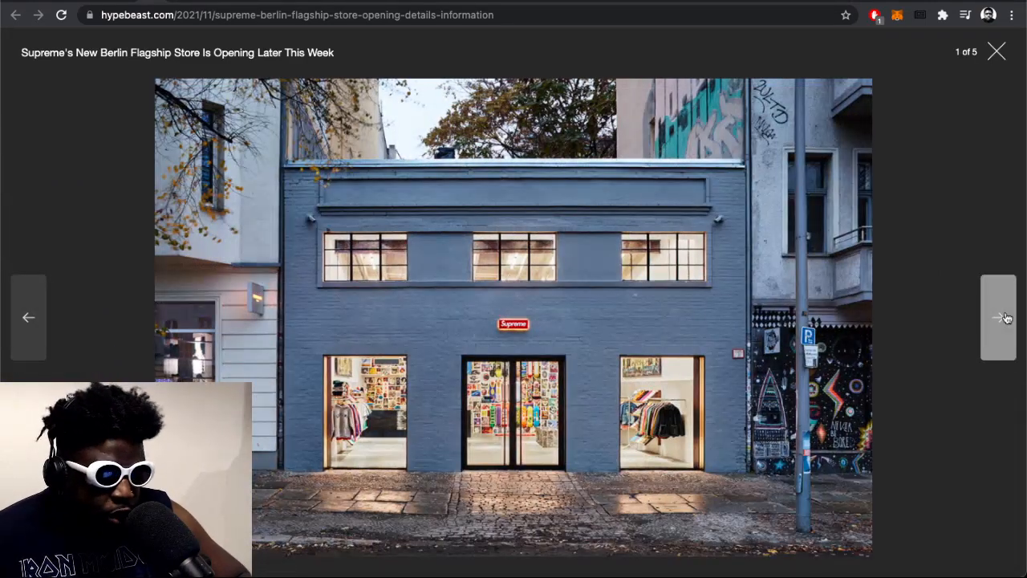
left_click(998, 317)
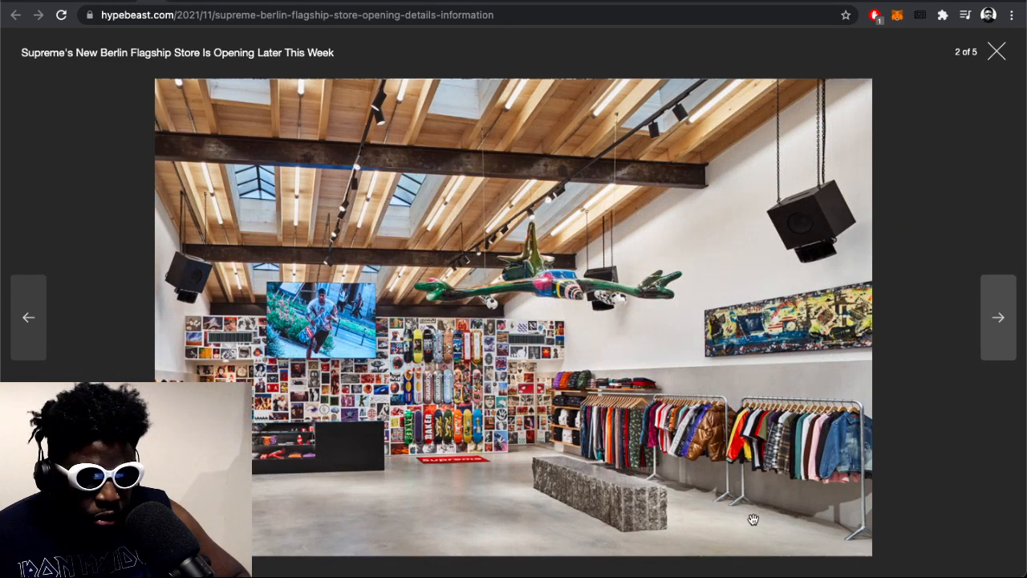
mouse_move(842, 315)
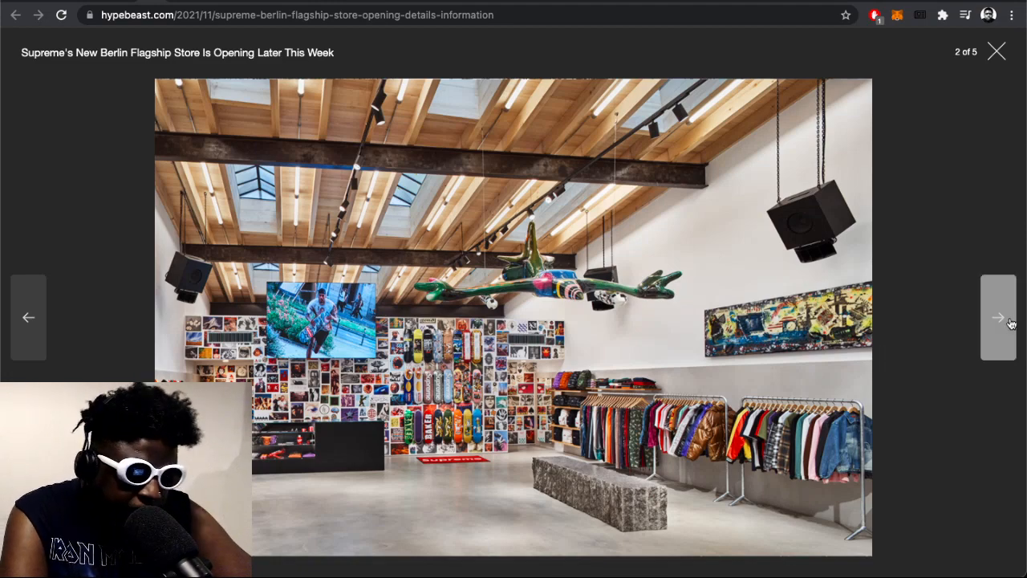
Step: Advance through the gallery to the fifth and last photo, then close it
left_click(998, 317)
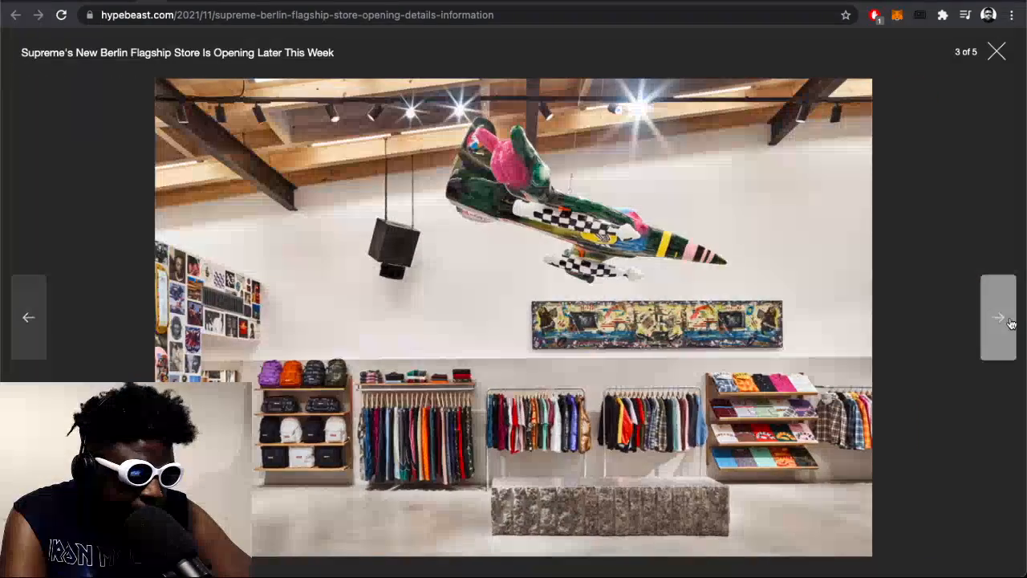
left_click(998, 317)
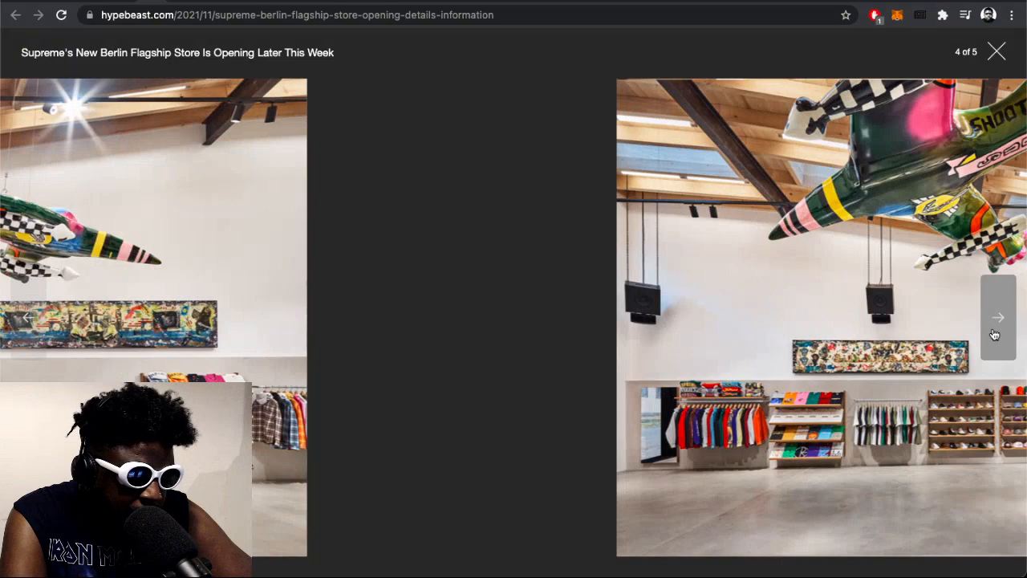
left_click(997, 317)
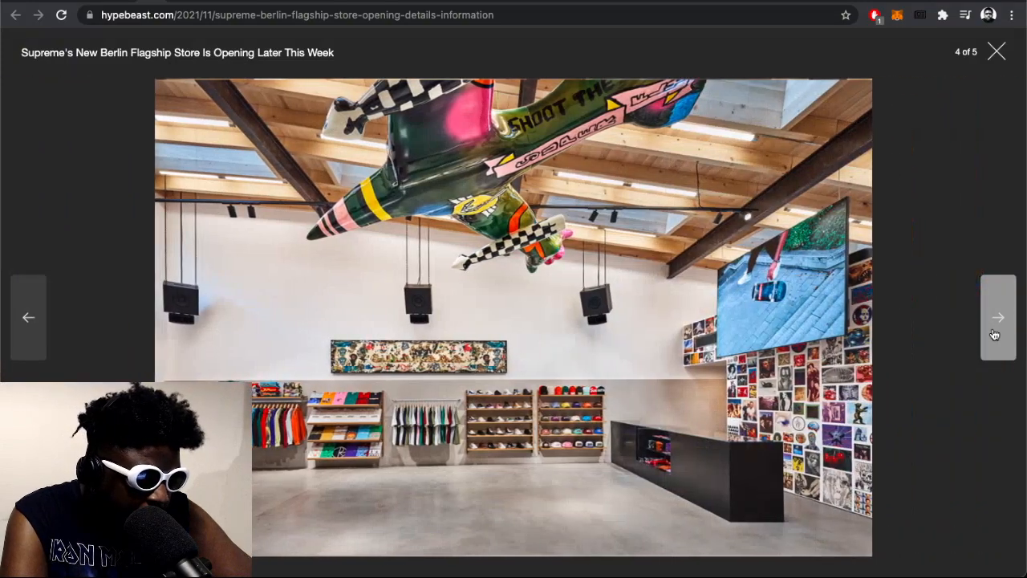
left_click(999, 317)
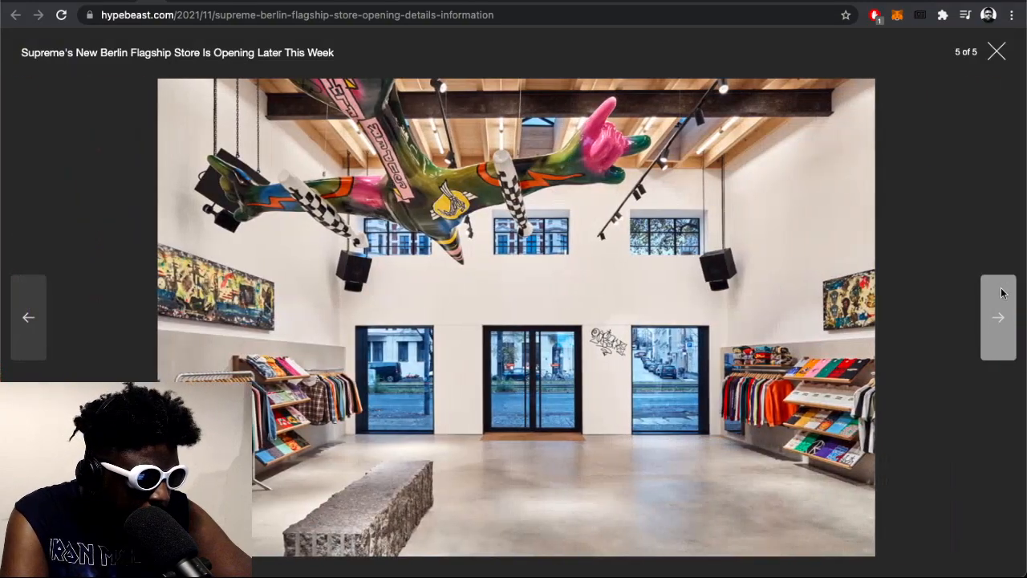
left_click(997, 51)
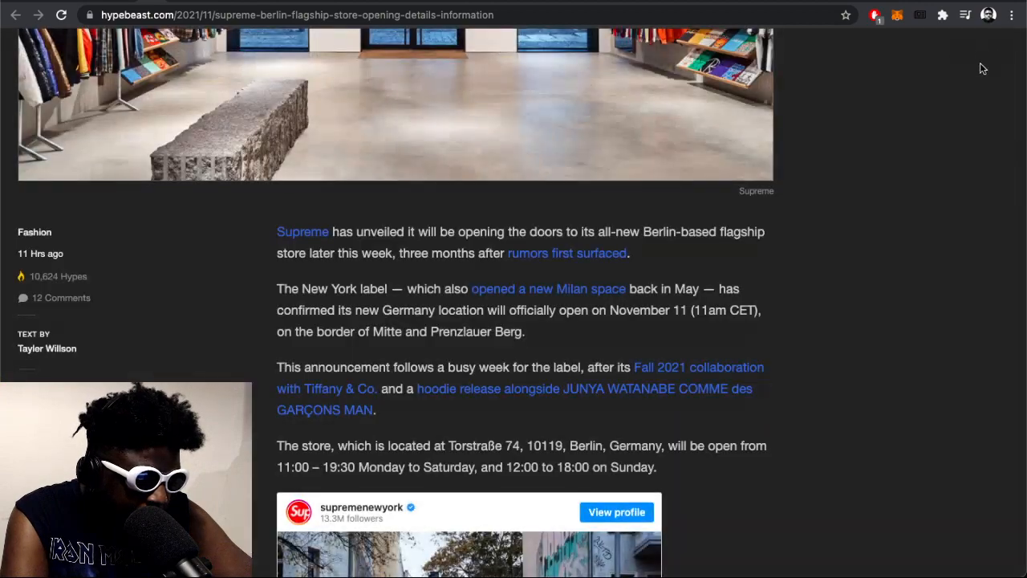
scroll("down", 3)
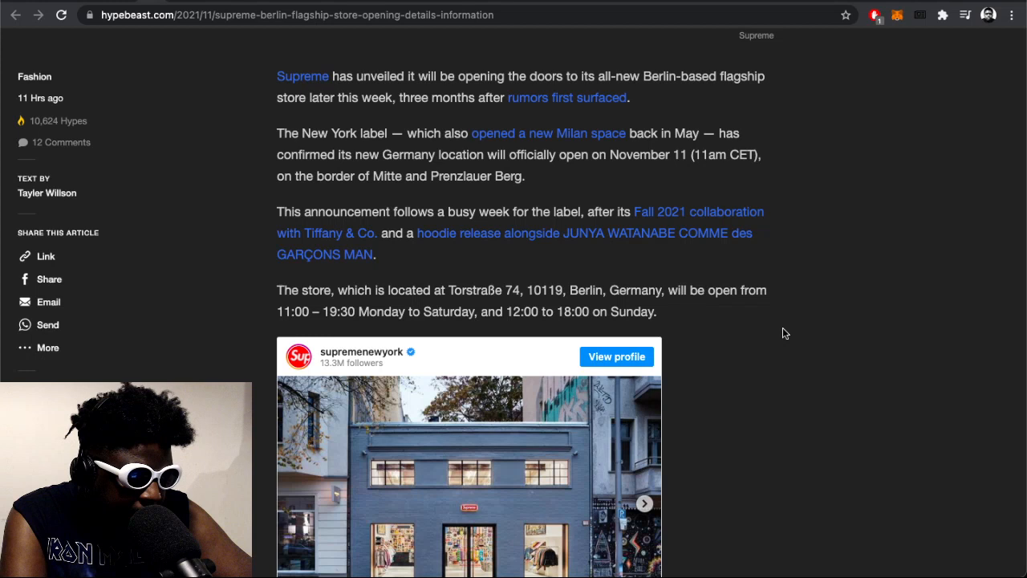
mouse_move(775, 296)
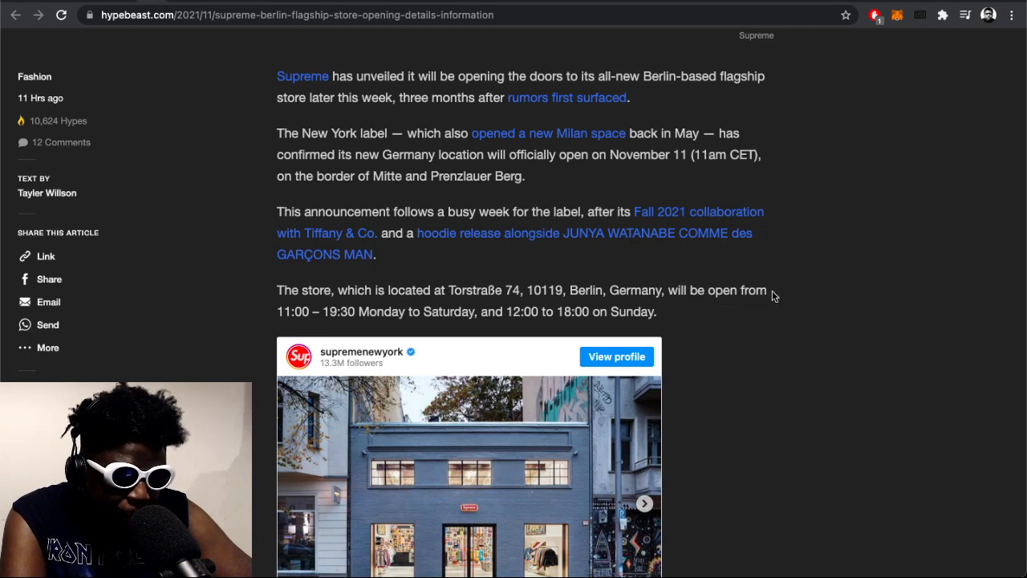
double_click(687, 133)
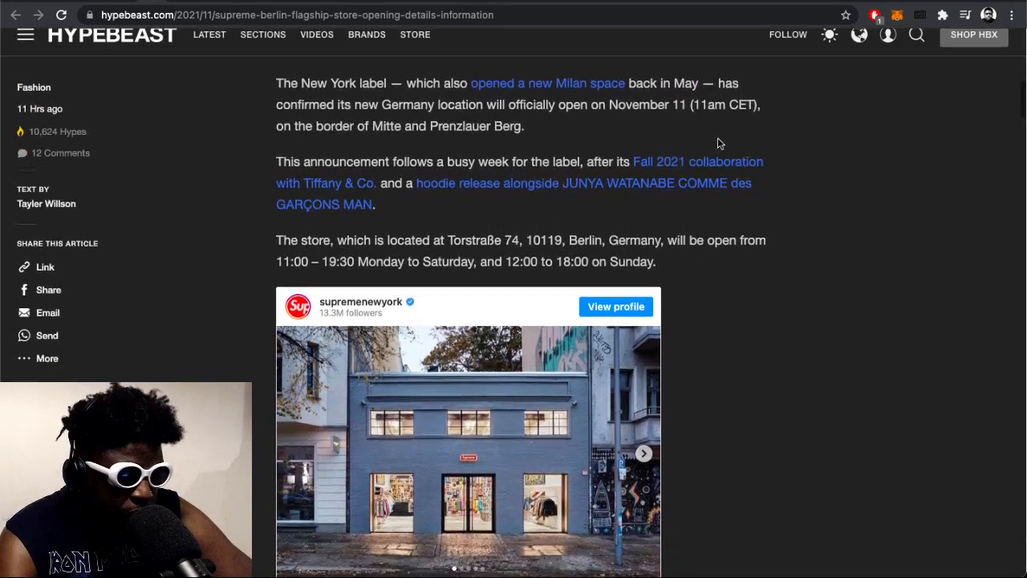
scroll("down", 3)
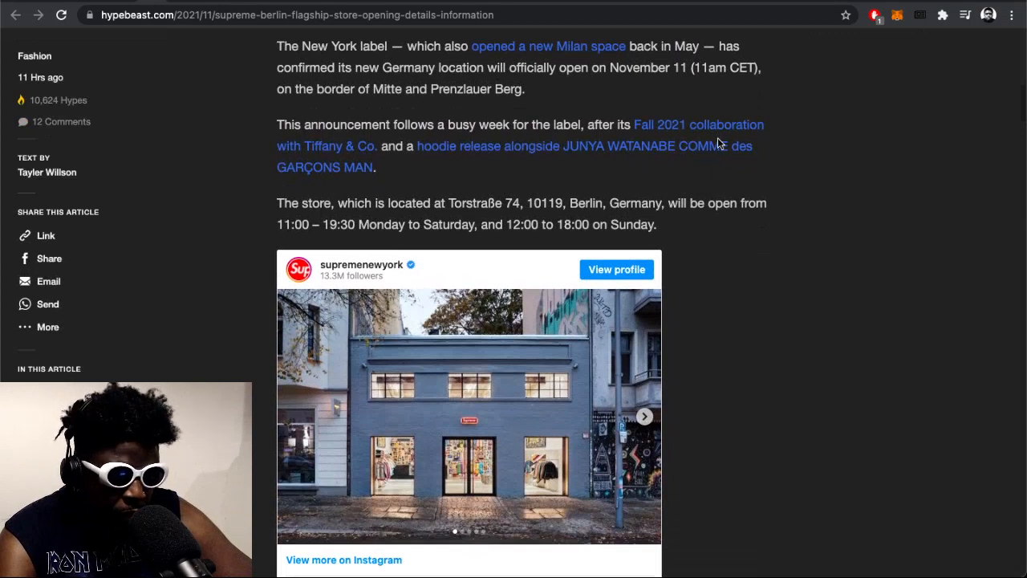
mouse_move(718, 146)
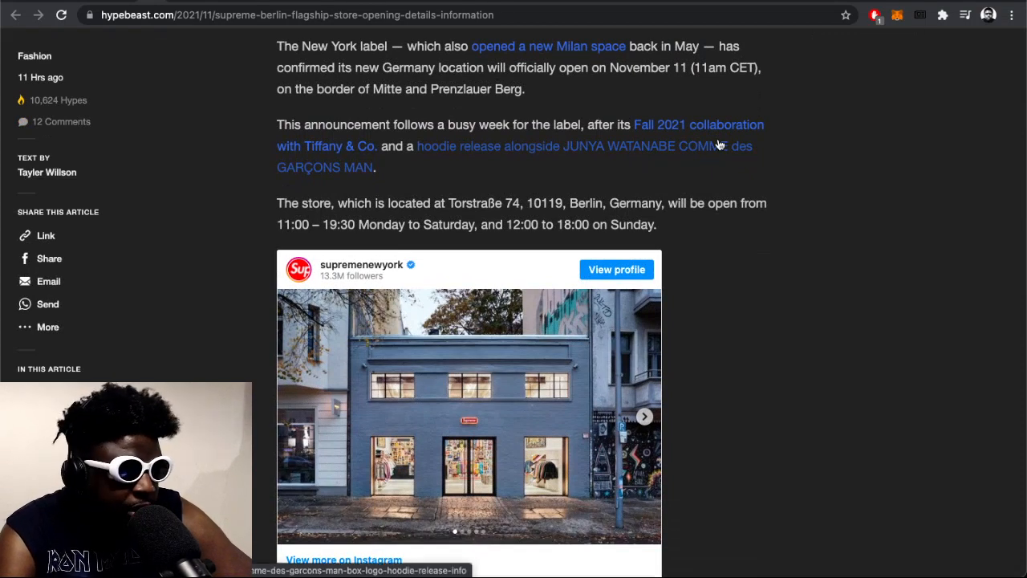
mouse_move(723, 198)
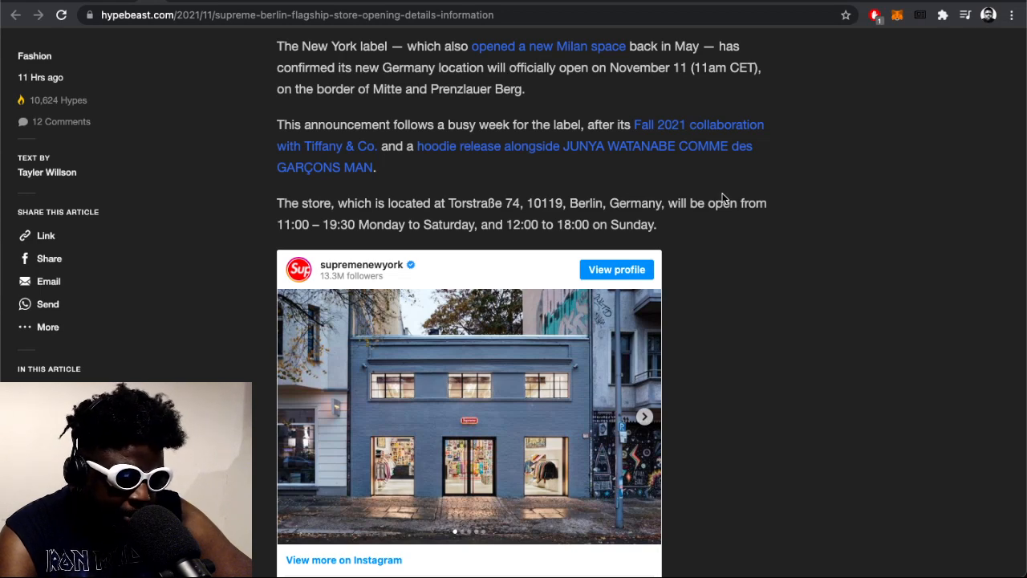
scroll("down", 3)
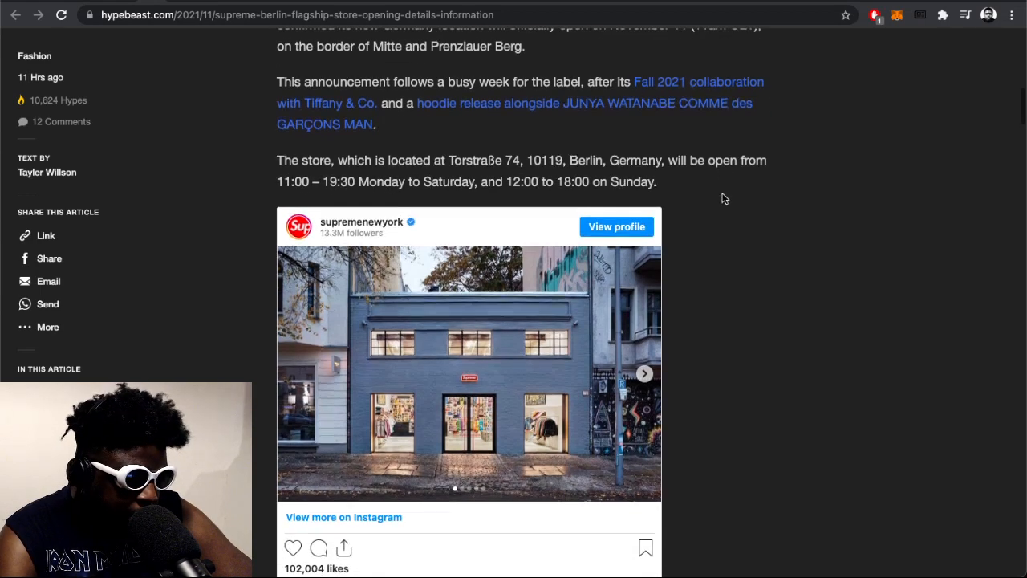
scroll("down", 3)
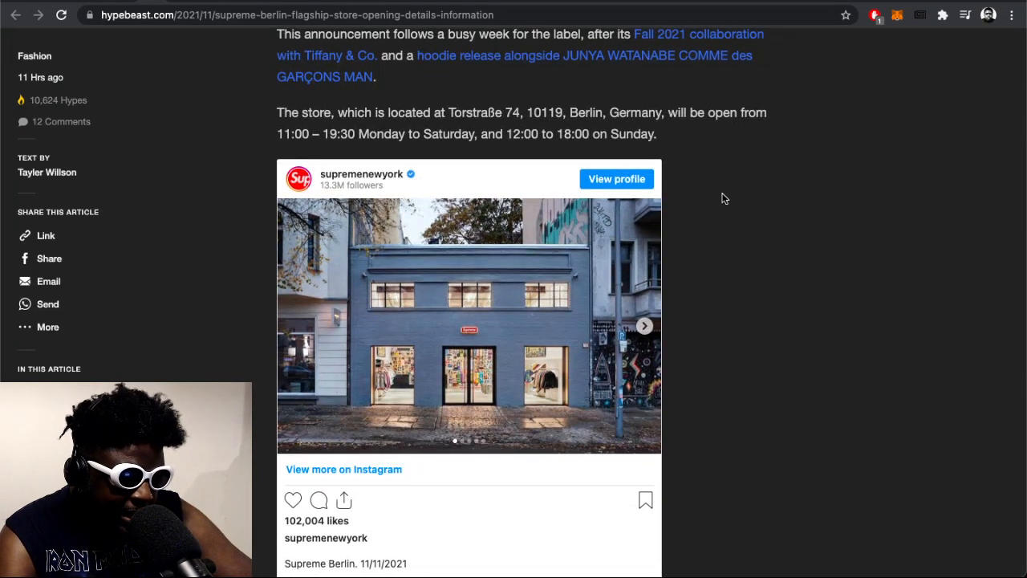
scroll("down", 3)
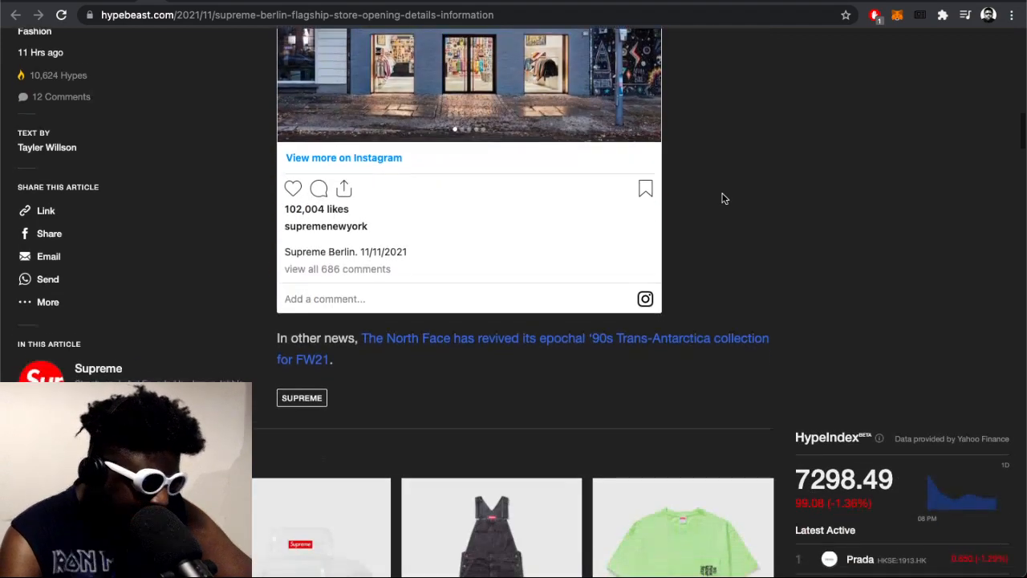
scroll("up", 3)
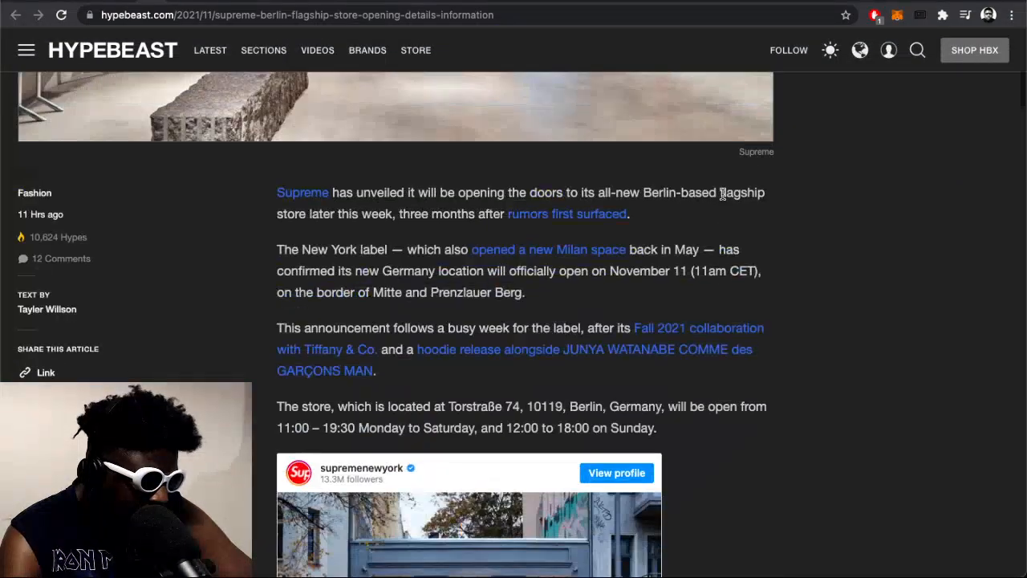
scroll("up", 3)
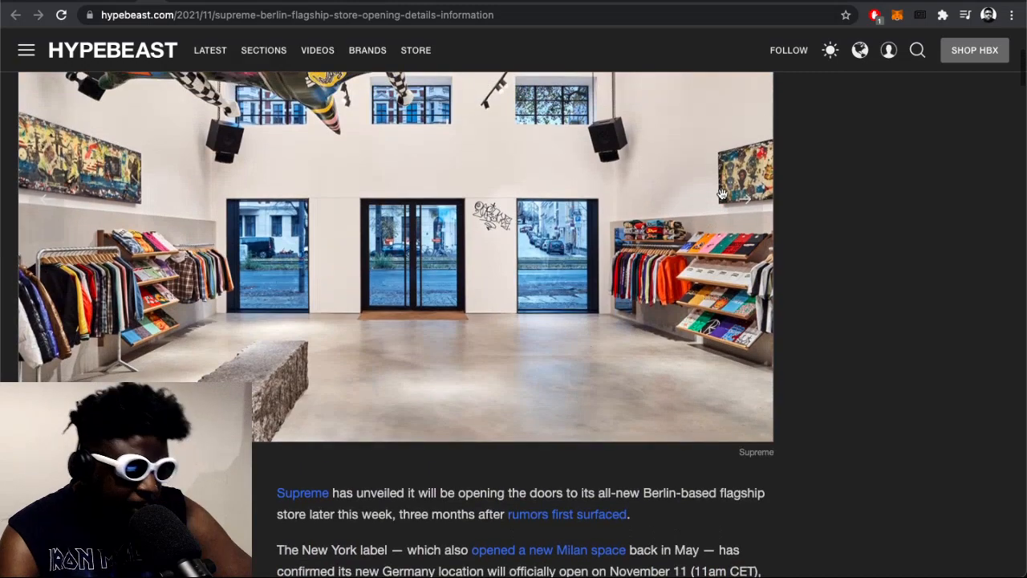
scroll("up", 3)
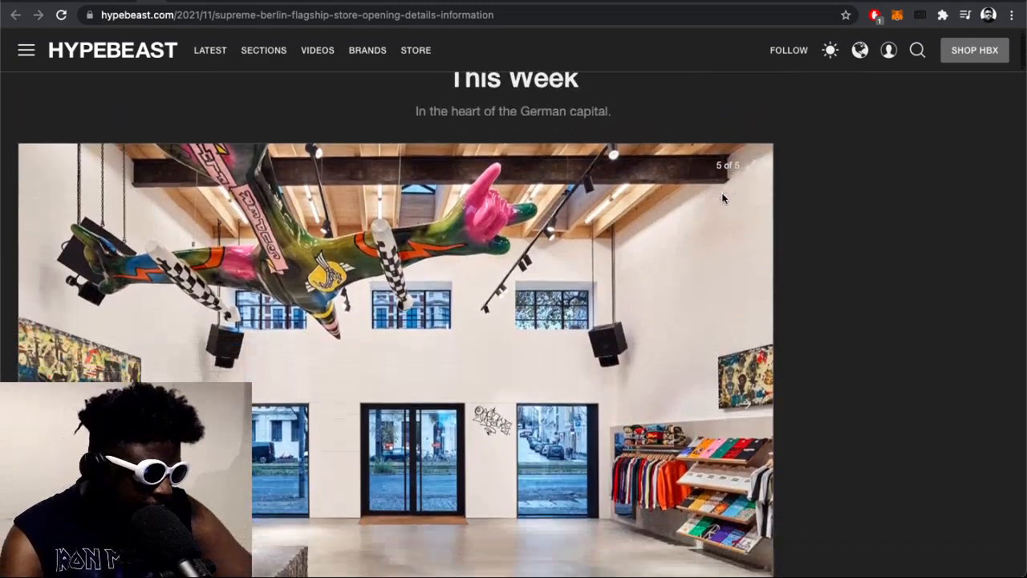